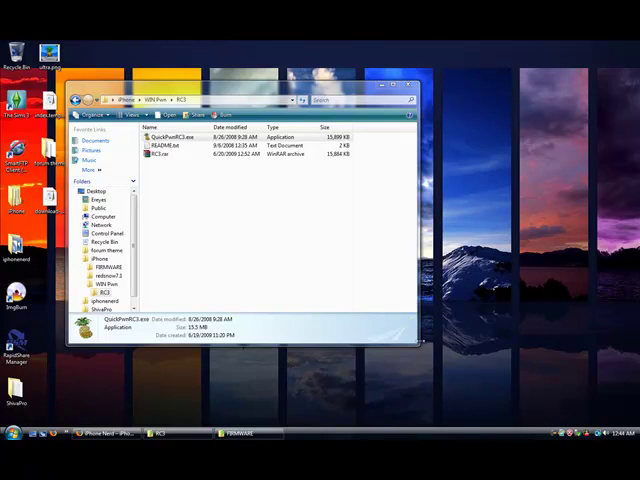
{"action": "mouse_move", "coordinate": [415, 342]}
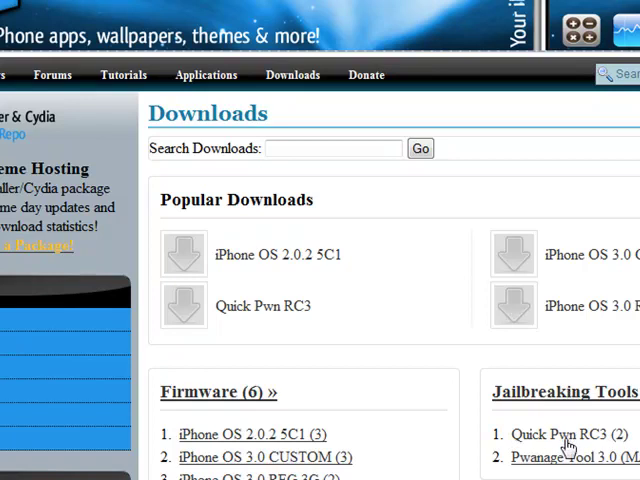
{"action": "mouse_move", "coordinate": [575, 392]}
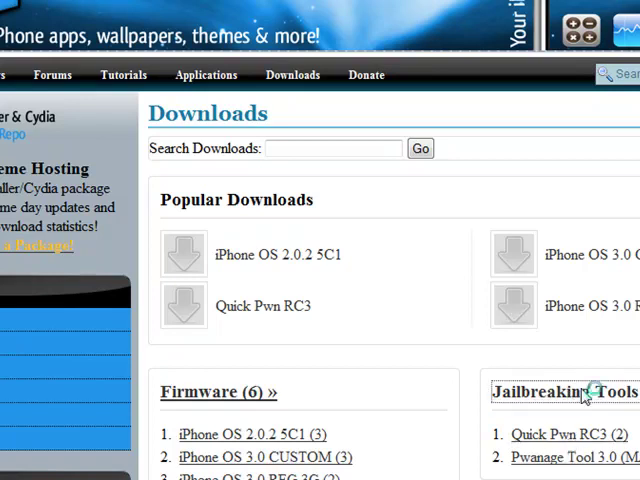
Step: Browse the Jailbreaking Tools and Firmware download categories, then launch QuickPwnRC3.exe
{"action": "left_click", "coordinate": [560, 391]}
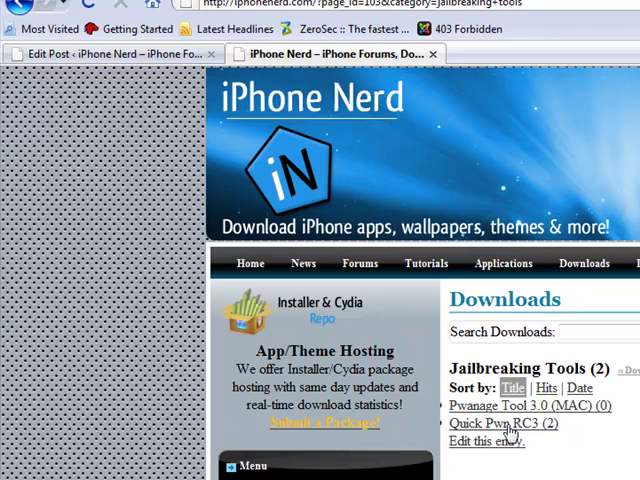
{"action": "left_click", "coordinate": [584, 263]}
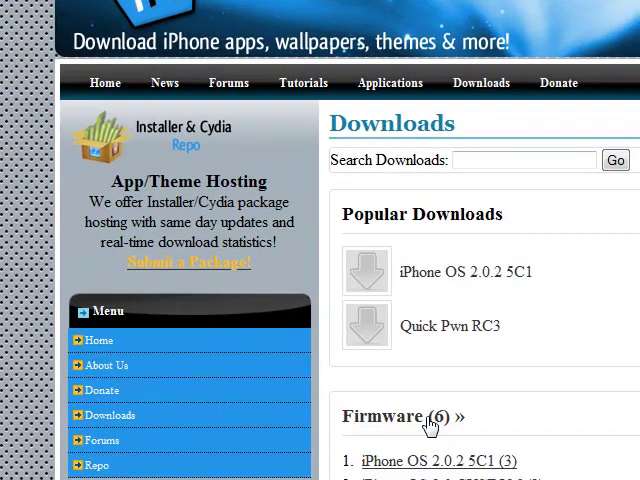
{"action": "left_click", "coordinate": [397, 417]}
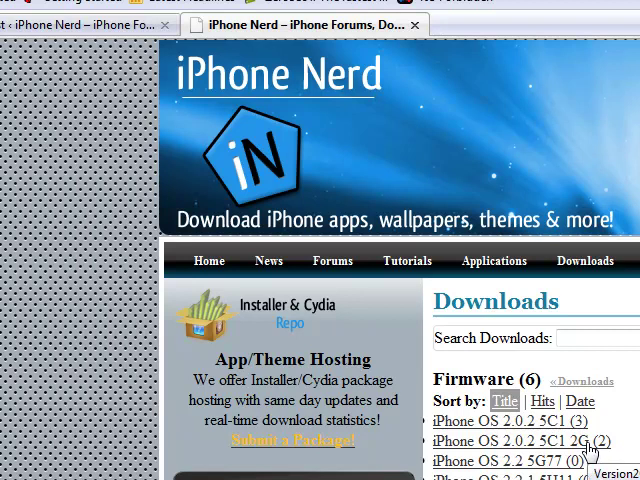
{"action": "mouse_move", "coordinate": [567, 430]}
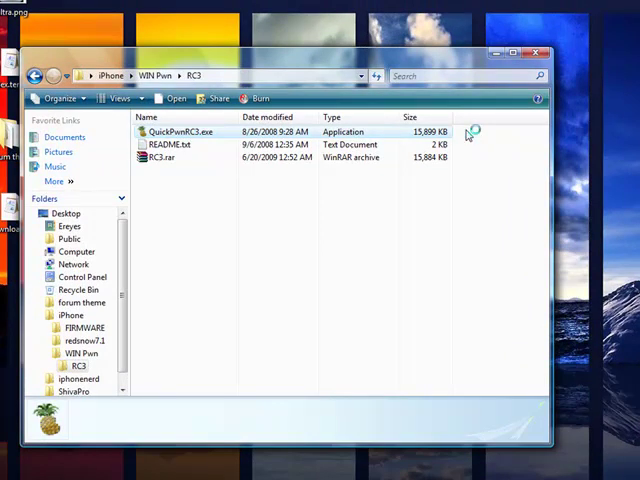
{"action": "double_click", "coordinate": [180, 131]}
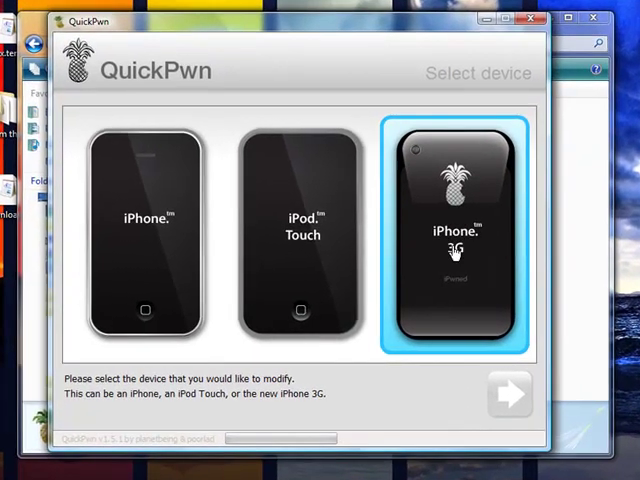
Step: Select iPhone 3G as the device and advance to firmware selection
{"action": "left_click", "coordinate": [455, 230]}
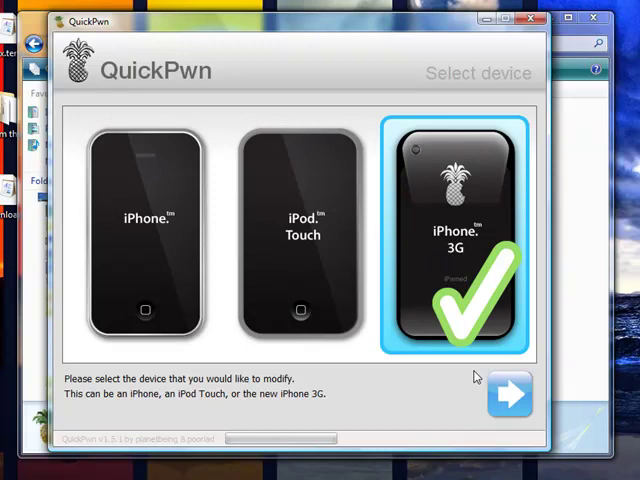
{"action": "left_click", "coordinate": [510, 393]}
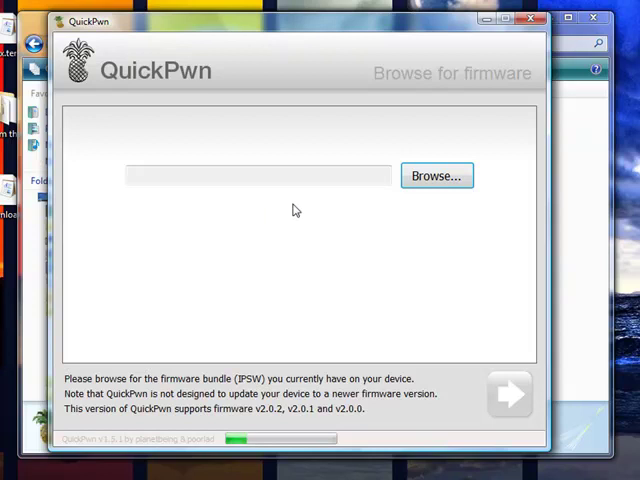
{"action": "mouse_move", "coordinate": [269, 251]}
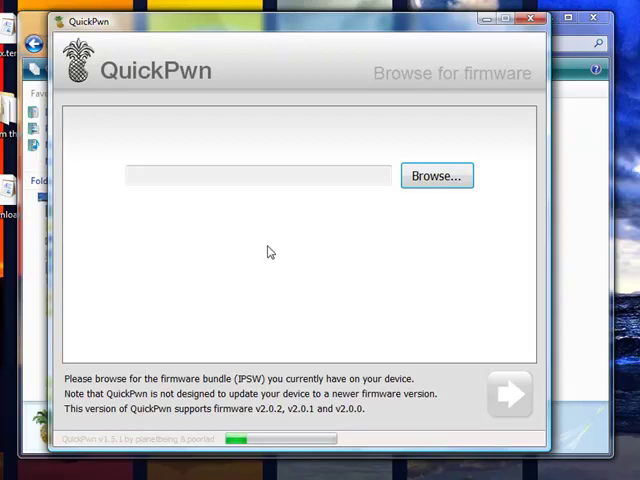
{"action": "mouse_move", "coordinate": [258, 240]}
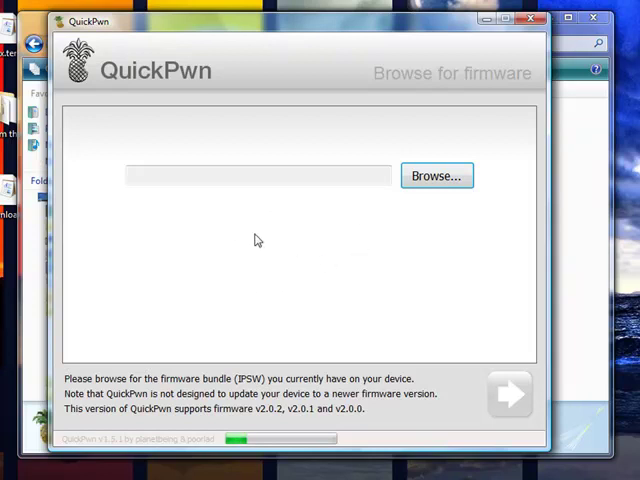
Step: Load iPhone1,2_2.0.2_5C1_Restore.ipsw from Desktop\iPhone\FIRMWARE and advance to settings
{"action": "left_click", "coordinate": [436, 175]}
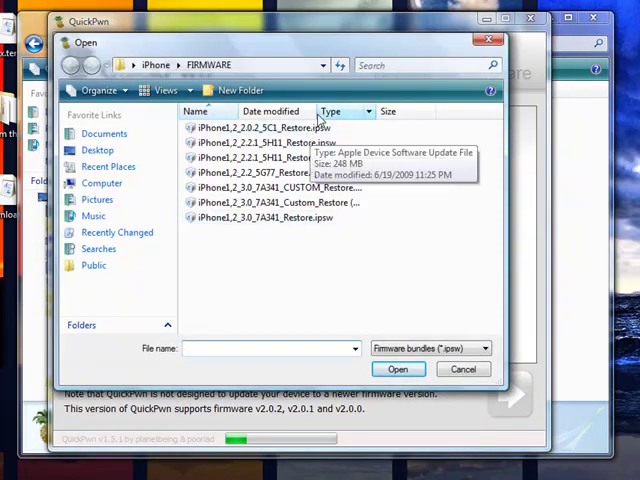
{"action": "left_click", "coordinate": [398, 369]}
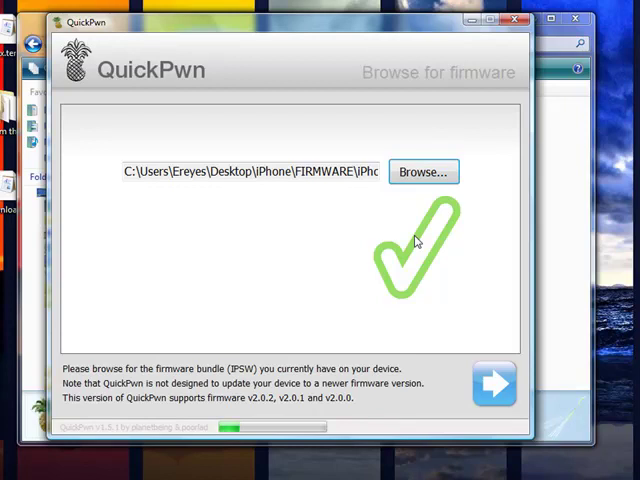
{"action": "left_click", "coordinate": [494, 384]}
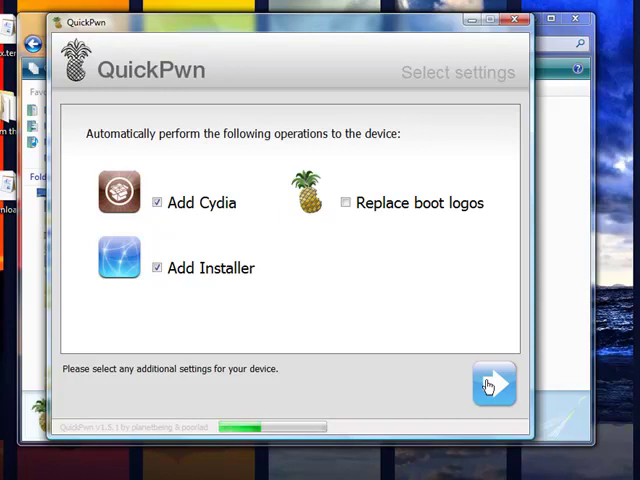
Step: Continue with Add Cydia and Add Installer checked and boot logos left unreplaced
{"action": "left_click", "coordinate": [494, 384]}
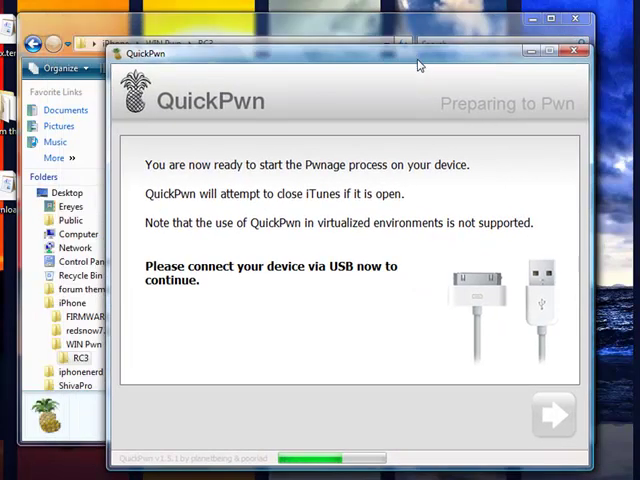
{"action": "mouse_move", "coordinate": [473, 197]}
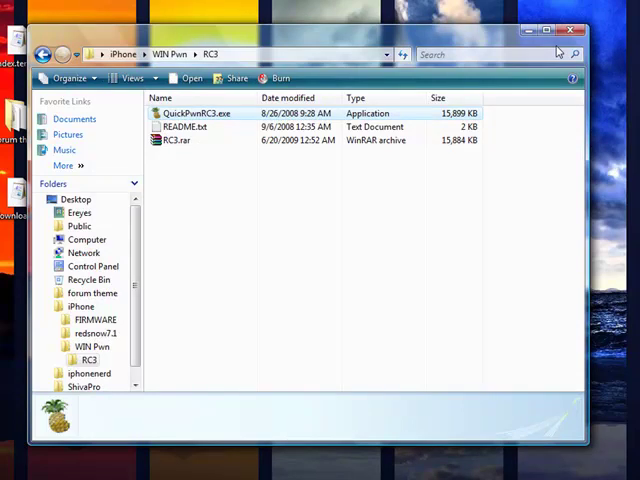
Step: Minimize the RC3 folder and launch WordPad from All Programs > Accessories
{"action": "left_click", "coordinate": [574, 30]}
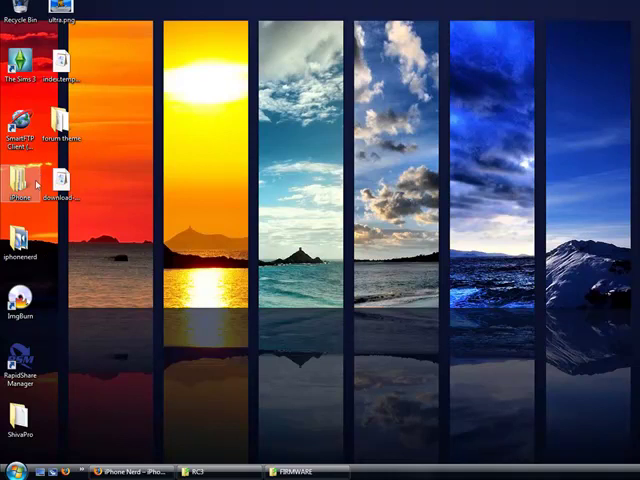
{"action": "left_click", "coordinate": [15, 467]}
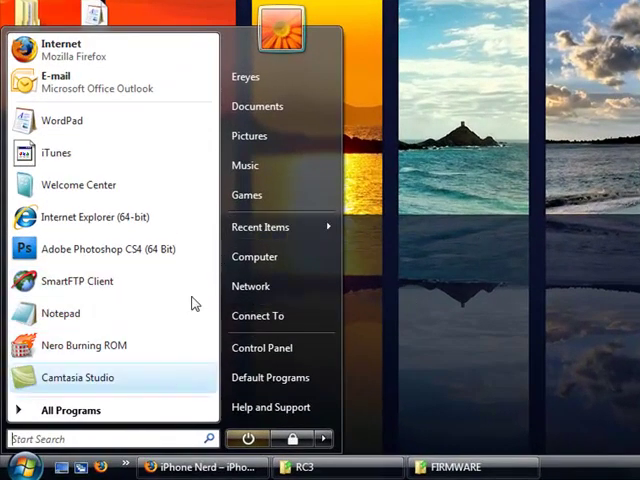
{"action": "left_click", "coordinate": [70, 410]}
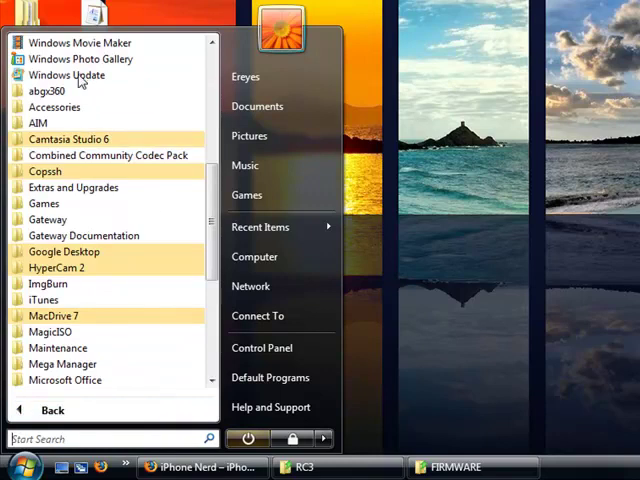
{"action": "scroll", "scroll_direction": "down", "scroll_amount": 3}
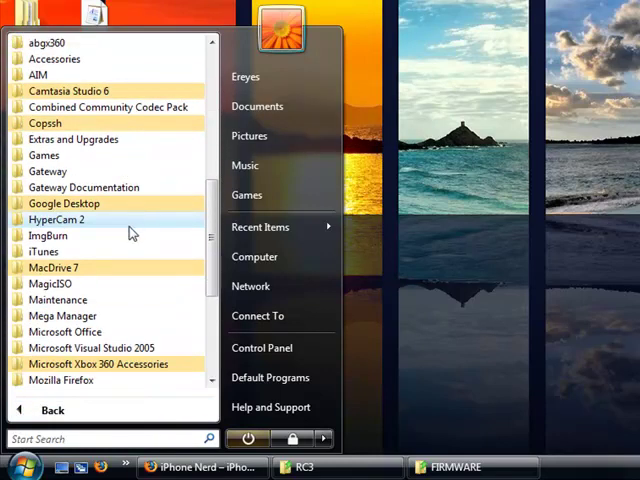
{"action": "left_click", "coordinate": [43, 251]}
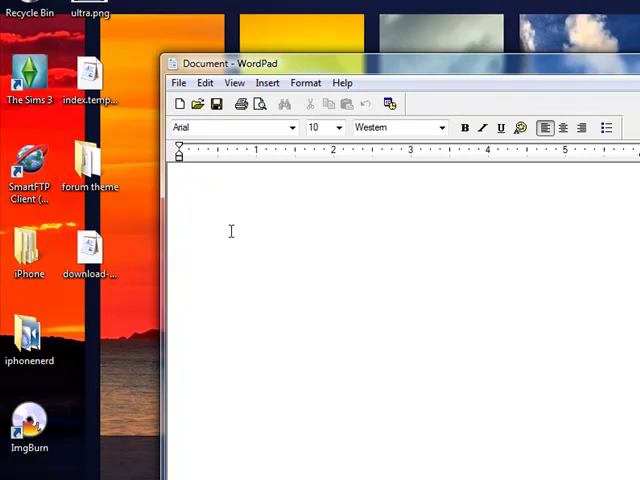
Step: Type 'nerdsupport' and set its font size to 36 point
{"action": "type", "text": "nerds"}
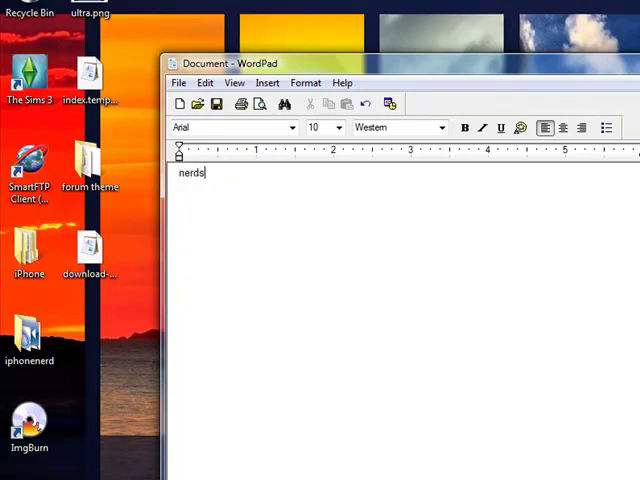
{"action": "type", "text": "support"}
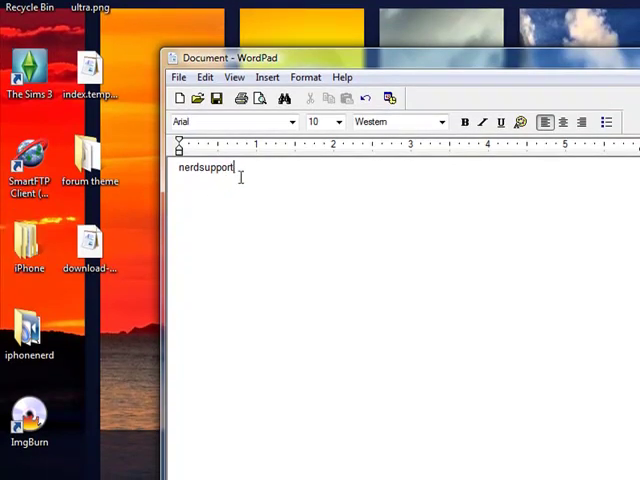
{"action": "left_click", "coordinate": [338, 121]}
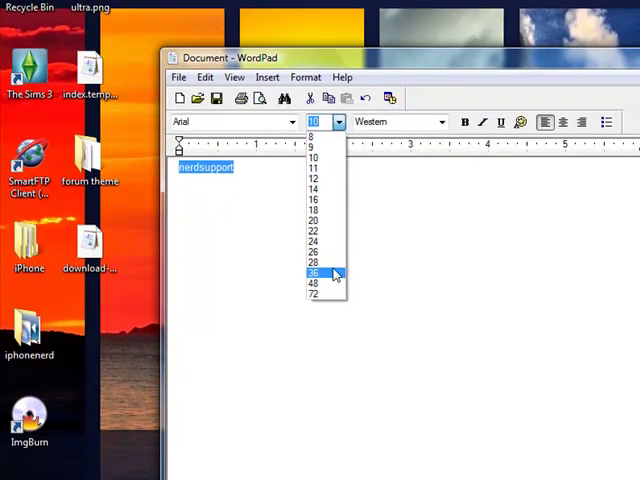
{"action": "left_click", "coordinate": [313, 272]}
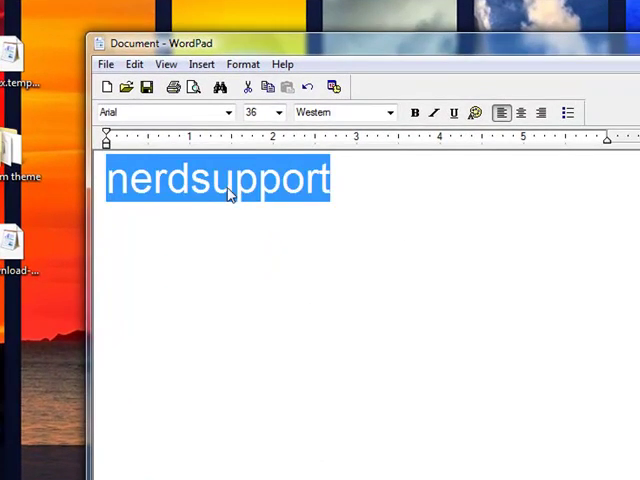